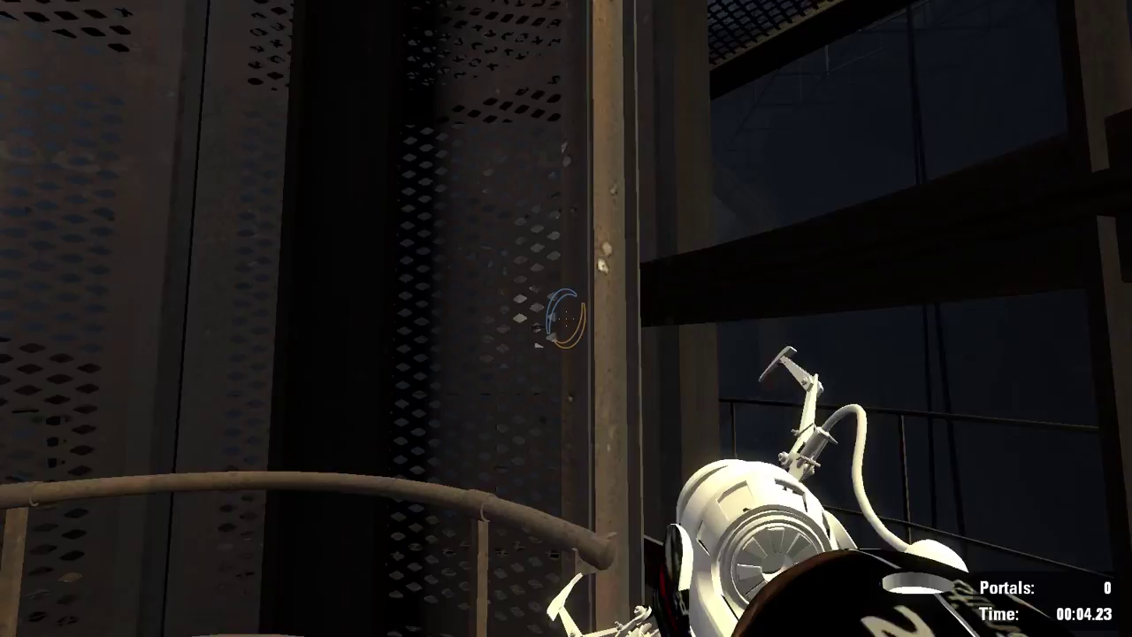
Step: Shoot the first blue portal onto a surface beside the dim walkway, bringing the portal count to 1
click(566, 319)
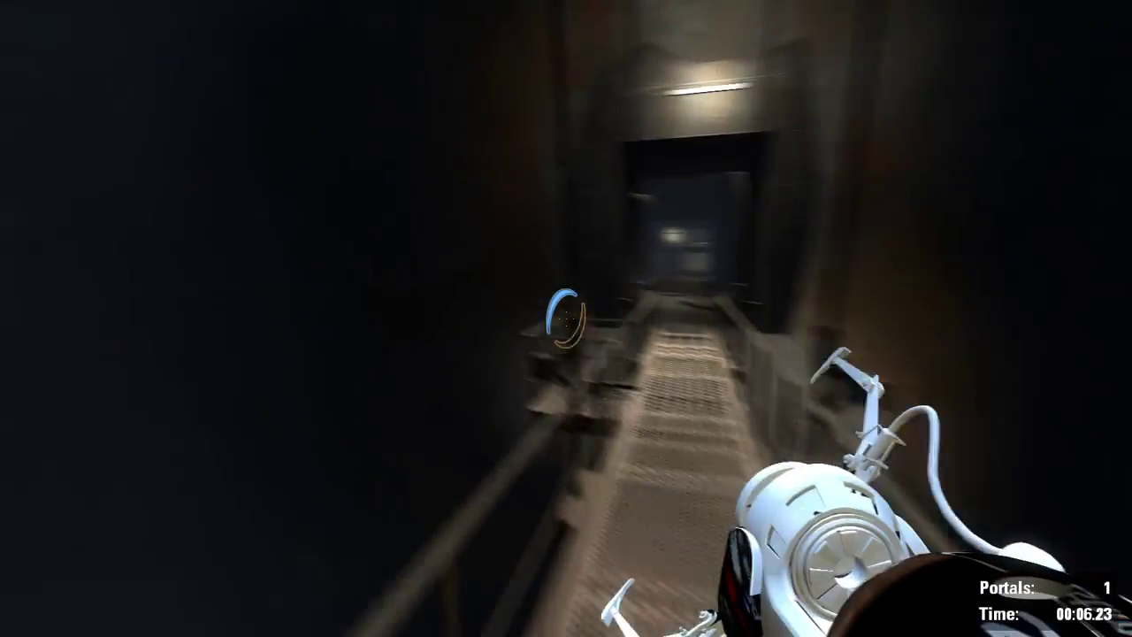